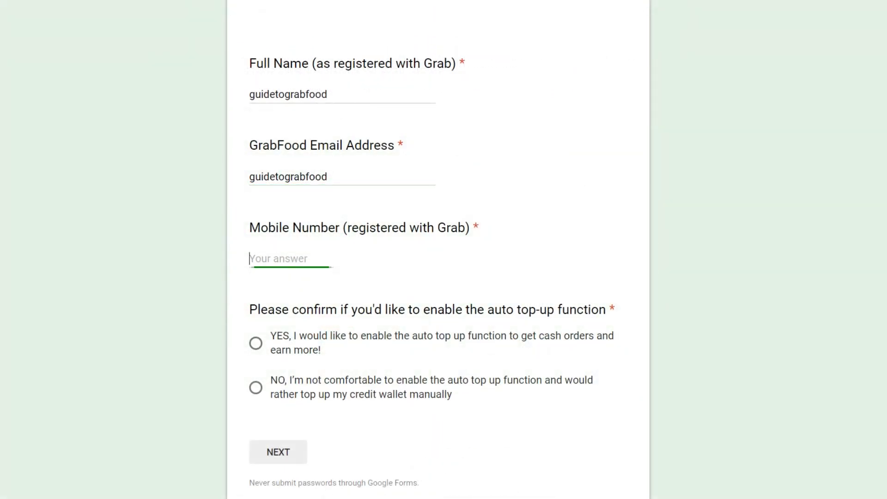
Enter the registered mobile number in the Google Forms auto top-up opt-out form
text(guidetograbfood)
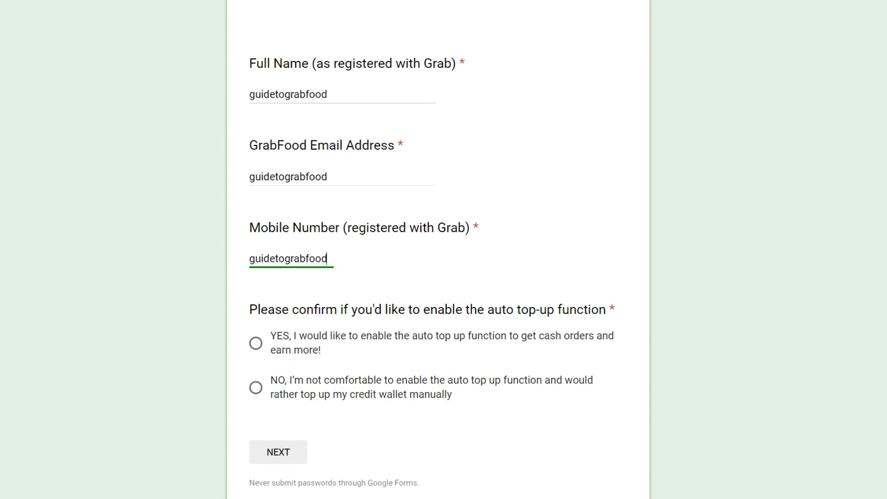
click(255, 402)
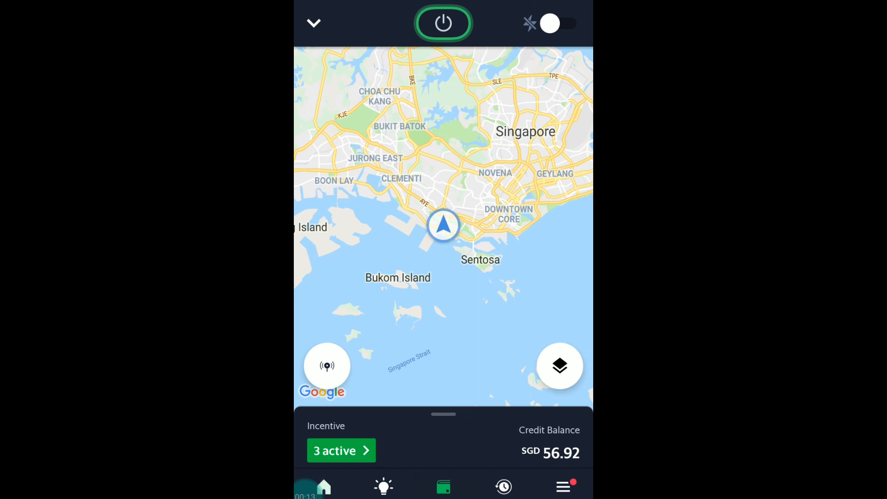
Start a Credit Wallet top-up from the account with an amount of 0.10
click(443, 486)
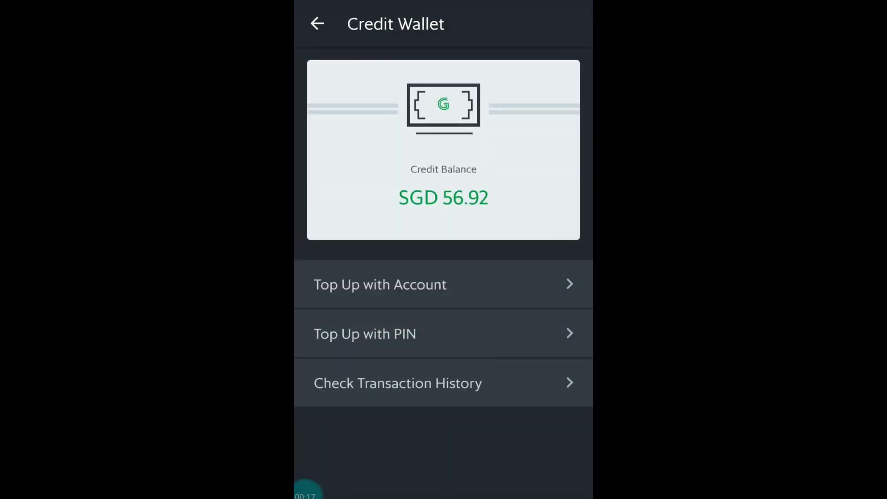
click(380, 283)
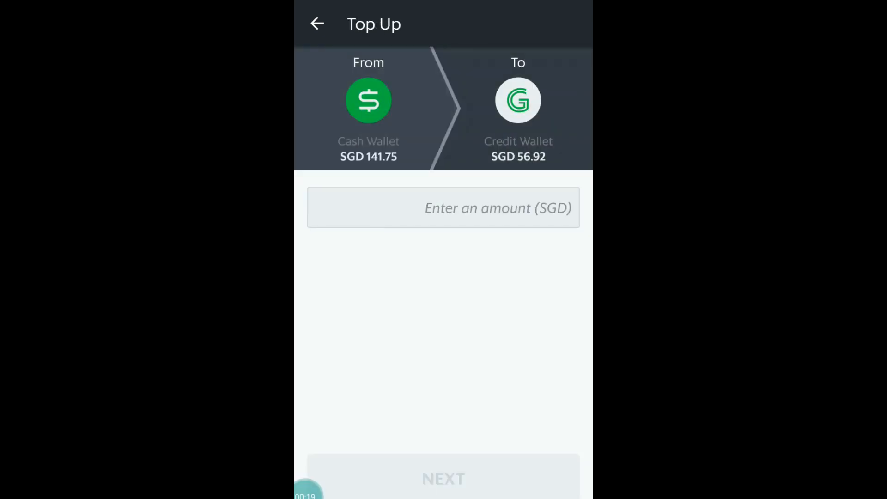
click(443, 208)
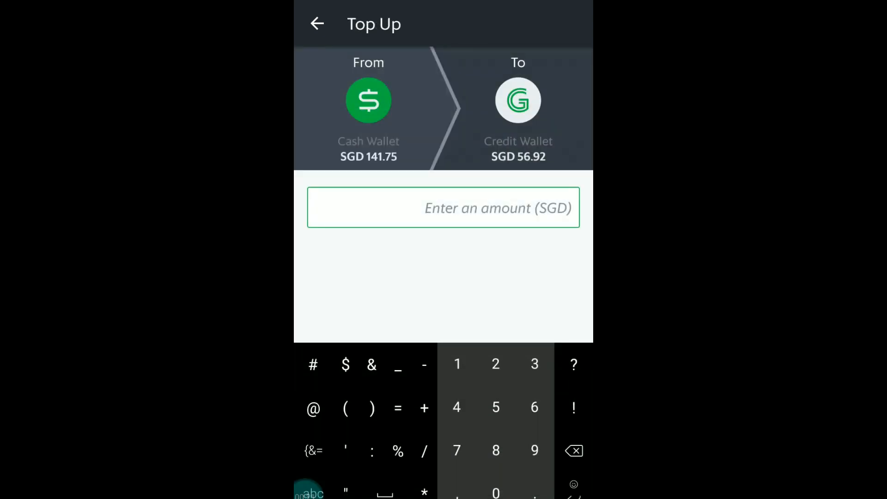
text(0.10)
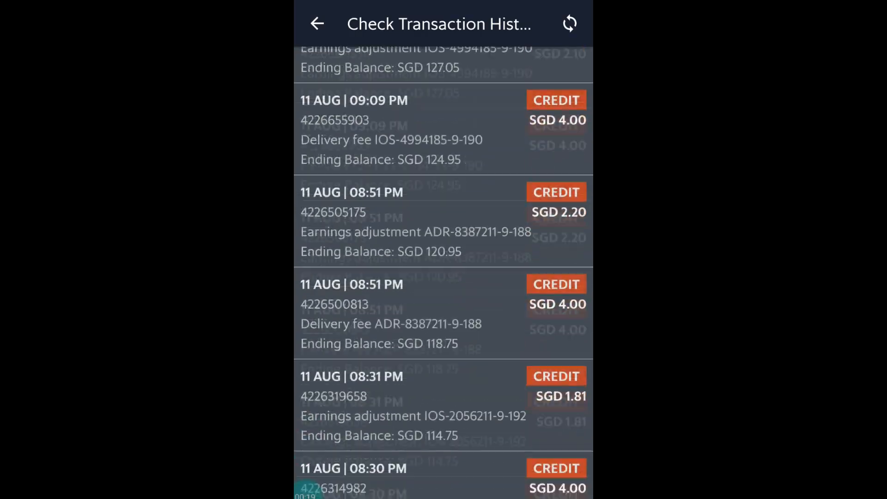
Scroll the credit history and open the Cash Wallet transaction history for August 2019
scroll(down, 3)
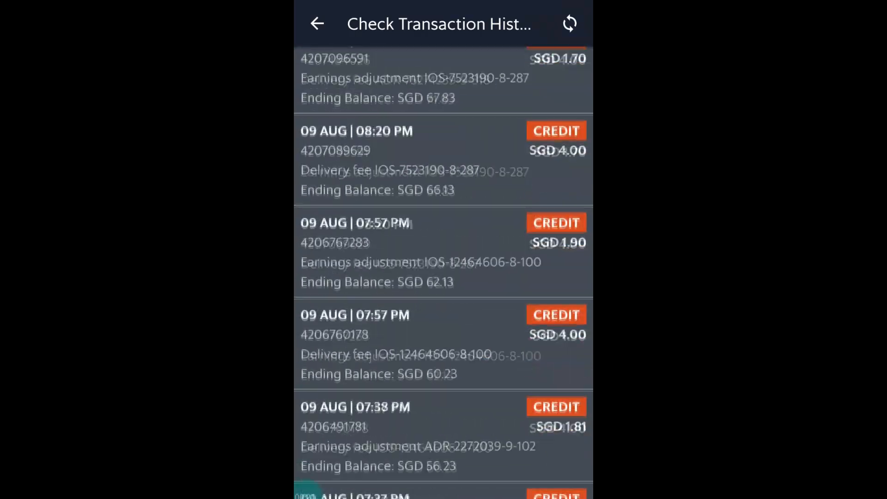
scroll(down, 3)
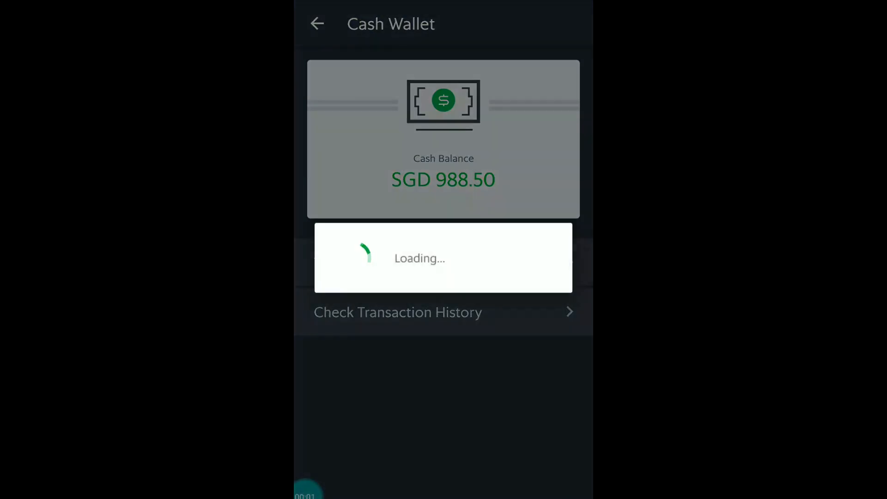
click(398, 311)
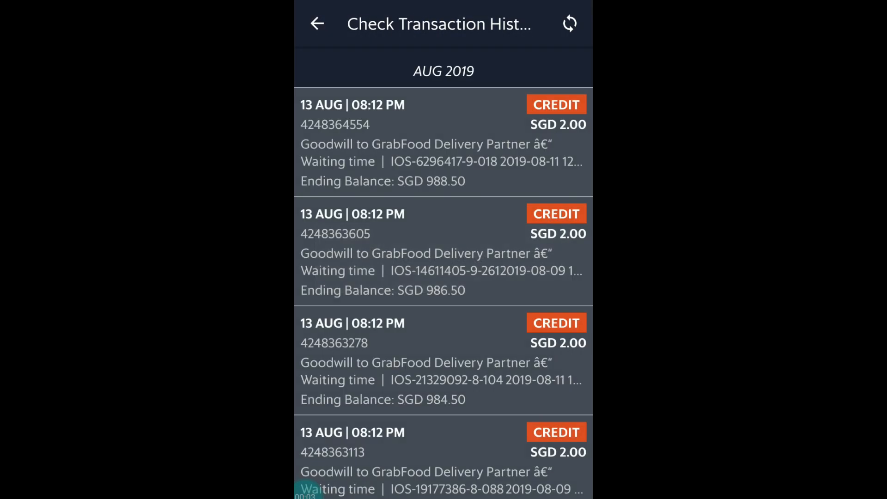